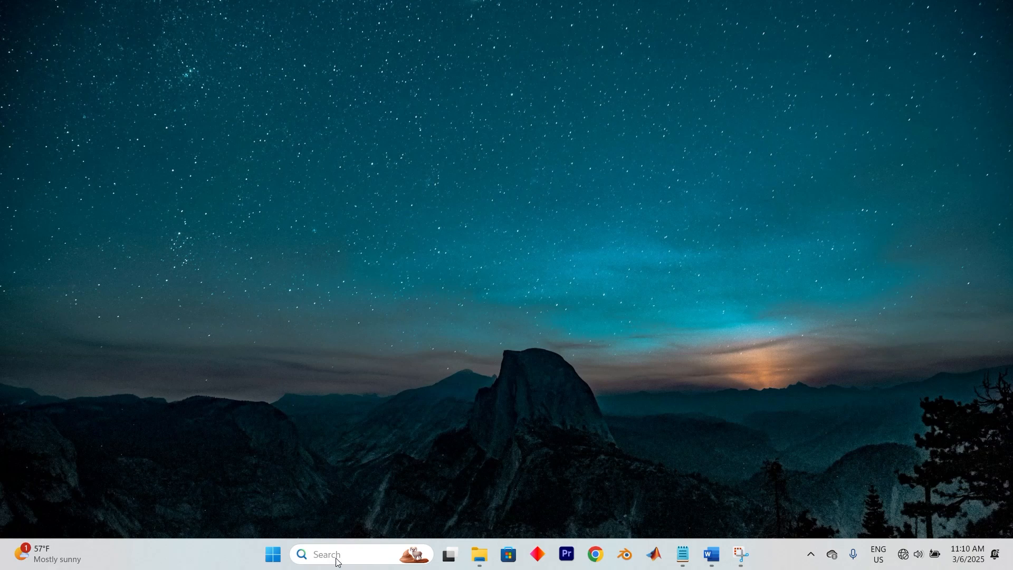
Search for cmd and launch Command Prompt as administrator
{"action": "type", "text": "cmd"}
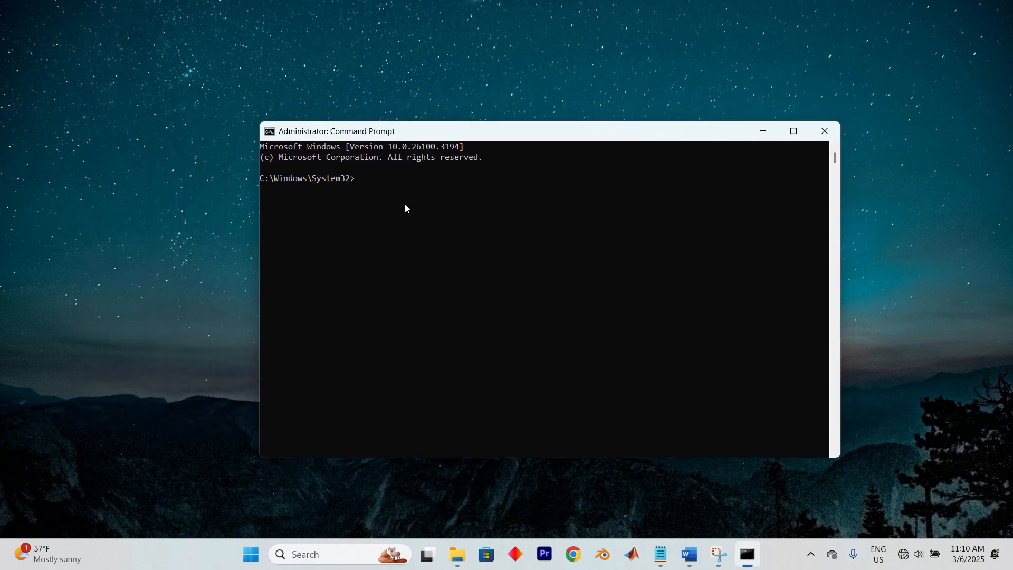
Run reagentc /info to report Windows RE Enabled on partition 5, then bring up the system tools menu
{"action": "type", "text": "re"}
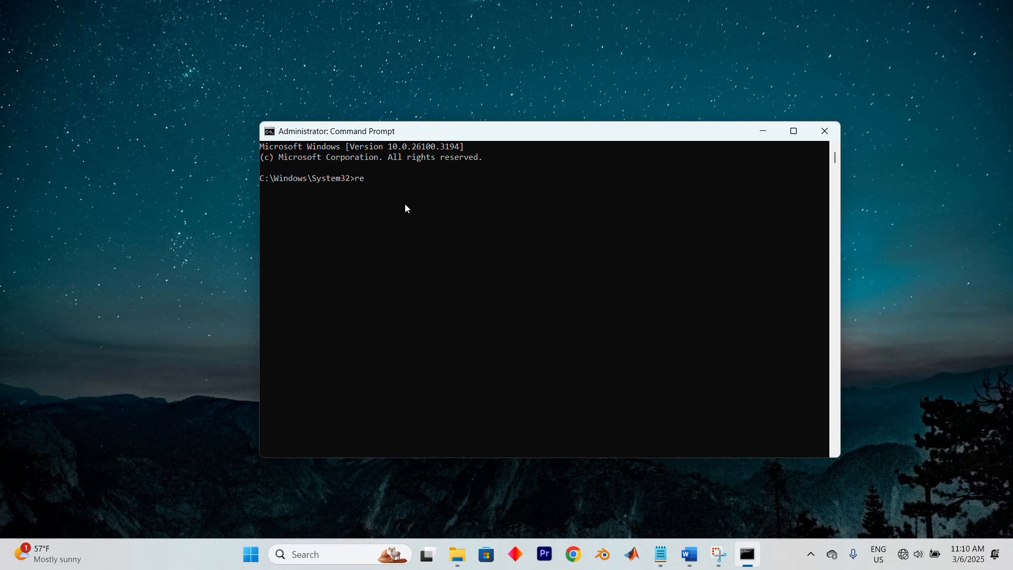
{"action": "type", "text": "agentc"}
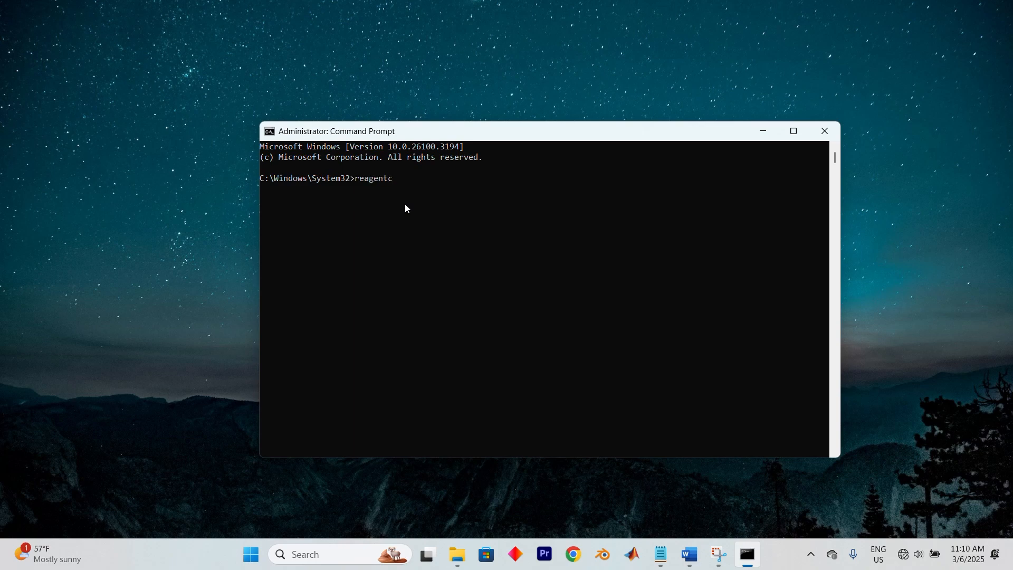
{"action": "type", "text": "/"}
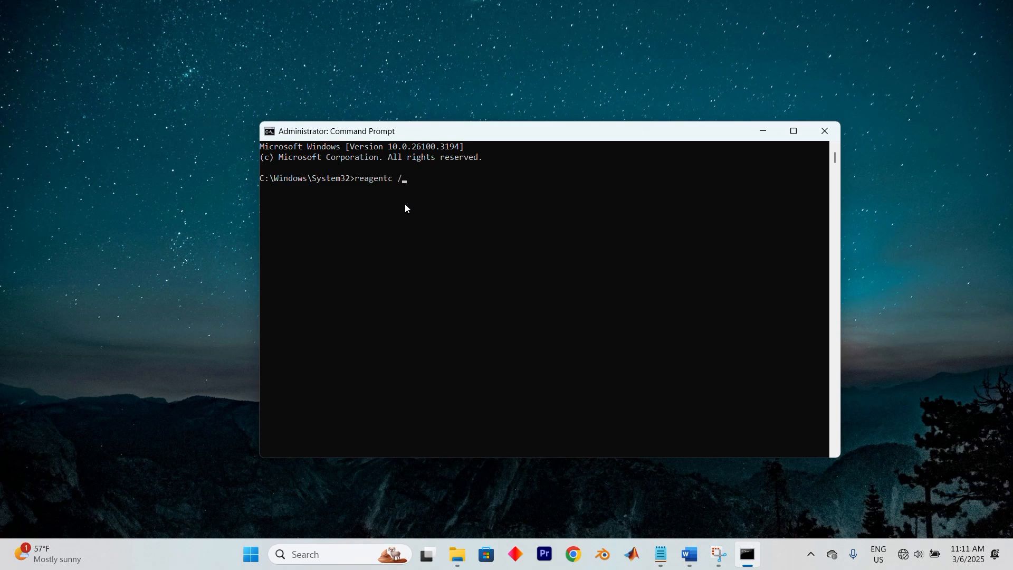
{"action": "type", "text": "info"}
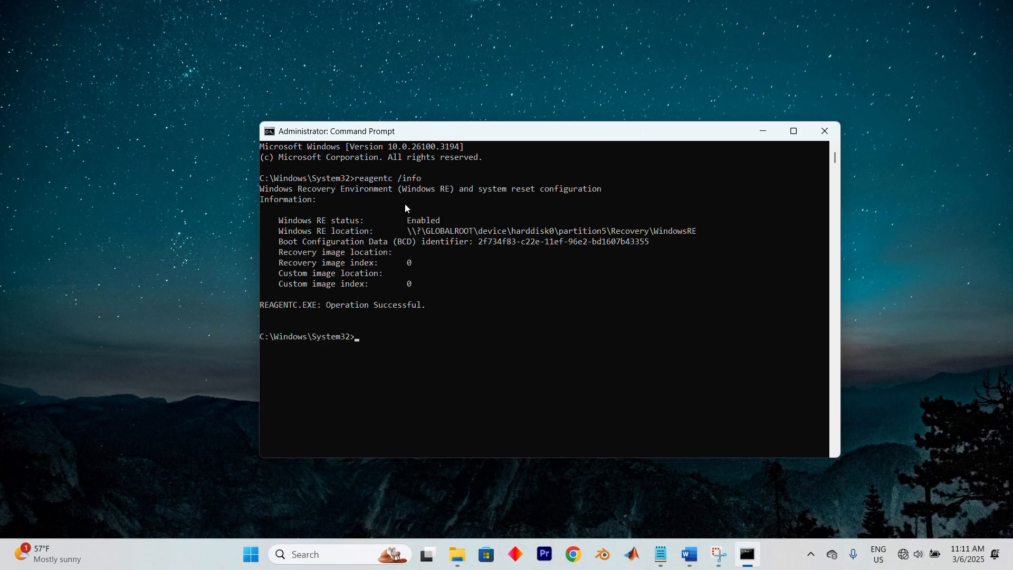
{"action": "mouse_move", "coordinate": [484, 283]}
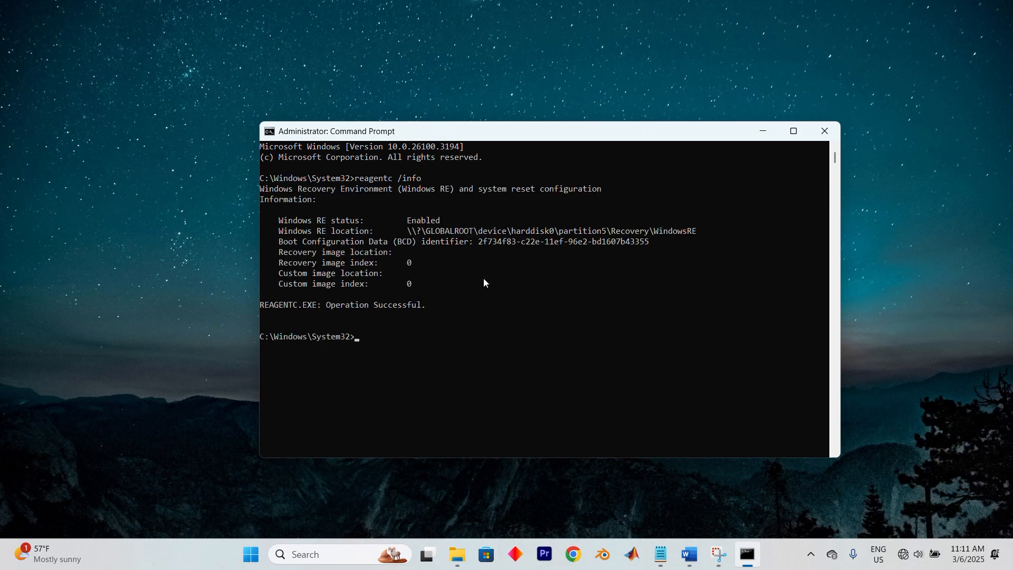
{"action": "right_click", "coordinate": [251, 554]}
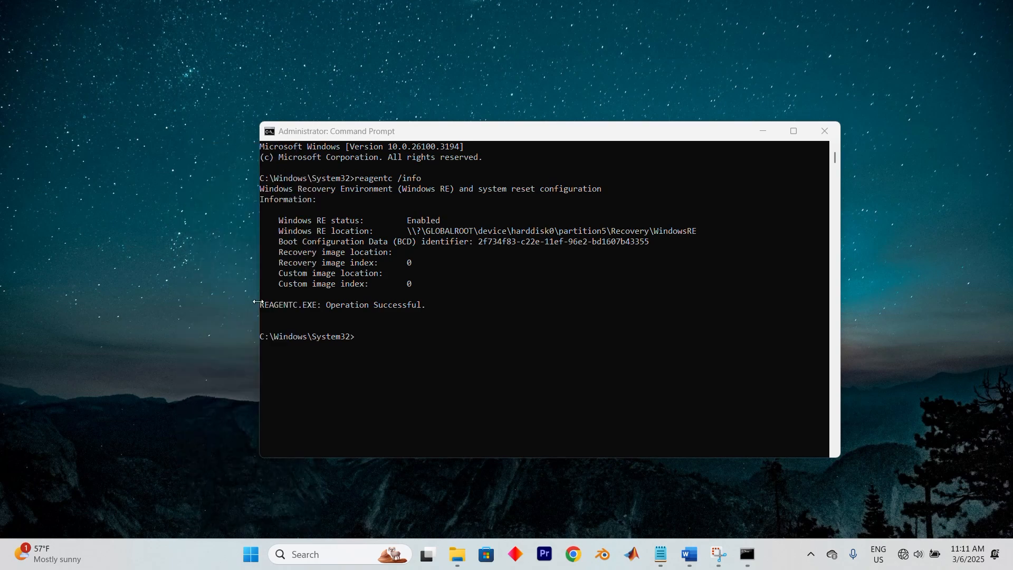
Show Disk 0 in Disk Management with its 1.00 GB unallocated space and 808 MB partition
{"action": "left_click", "coordinate": [745, 560]}
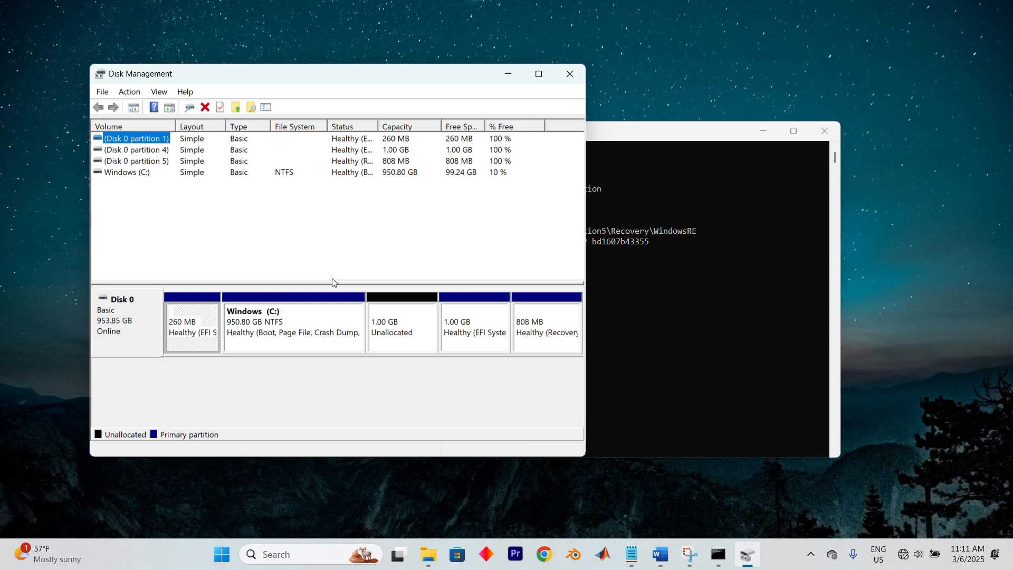
{"action": "mouse_move", "coordinate": [474, 317]}
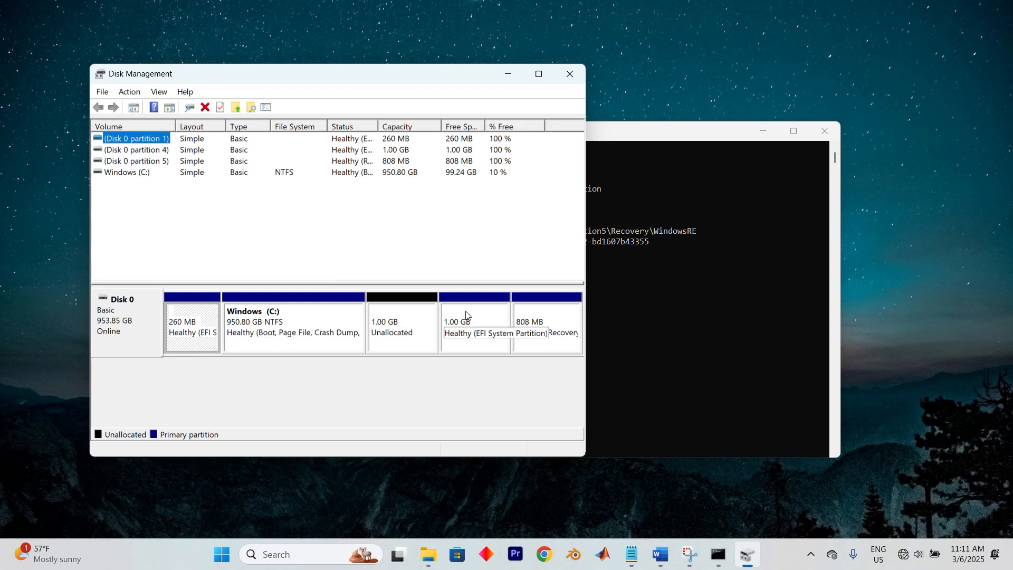
{"action": "mouse_move", "coordinate": [385, 292]}
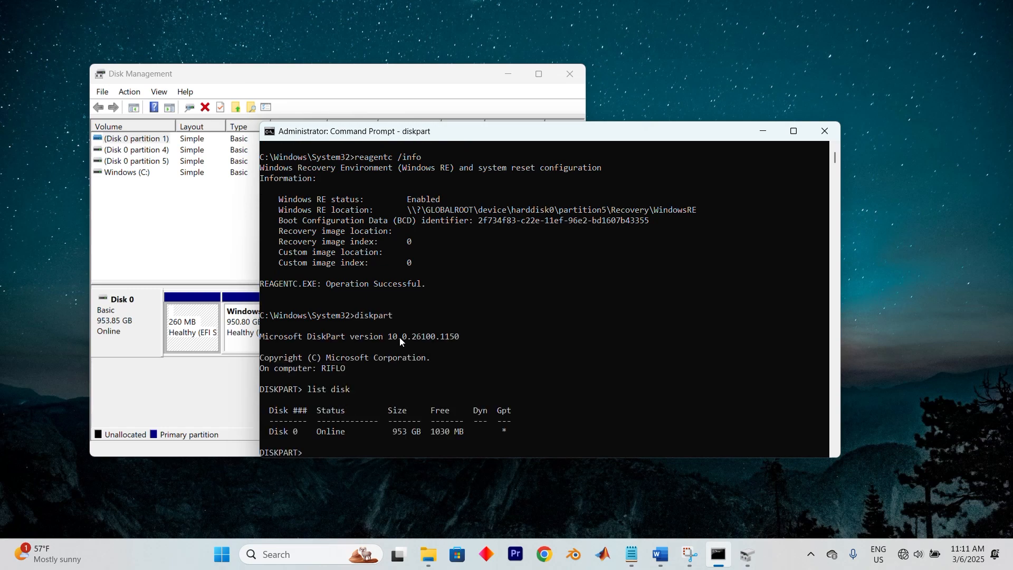
In DiskPart, select disk 0, list its partitions and assign letter F
{"action": "type", "text": "select disk 0, list part"}
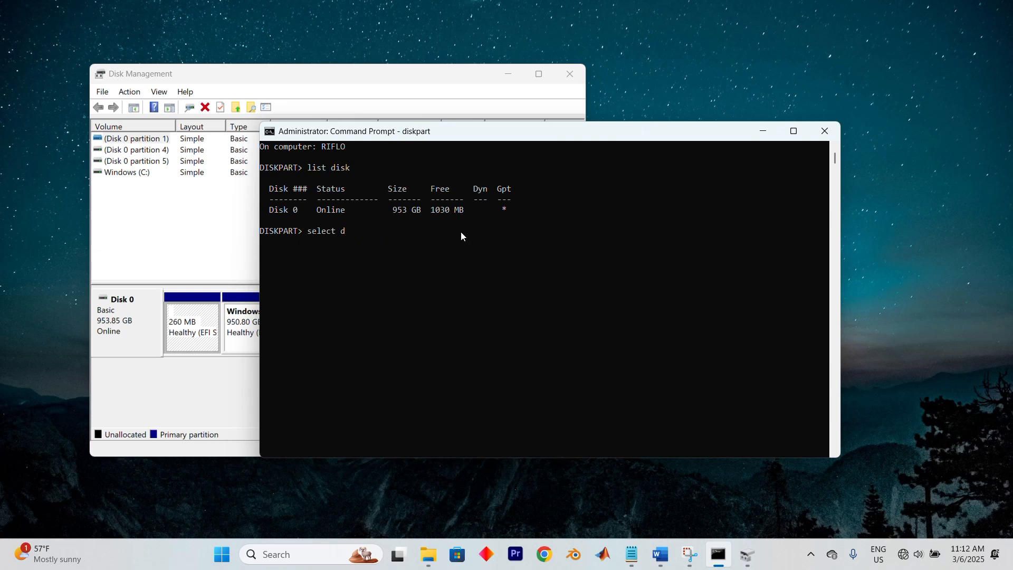
{"action": "type", "text": "assign F"}
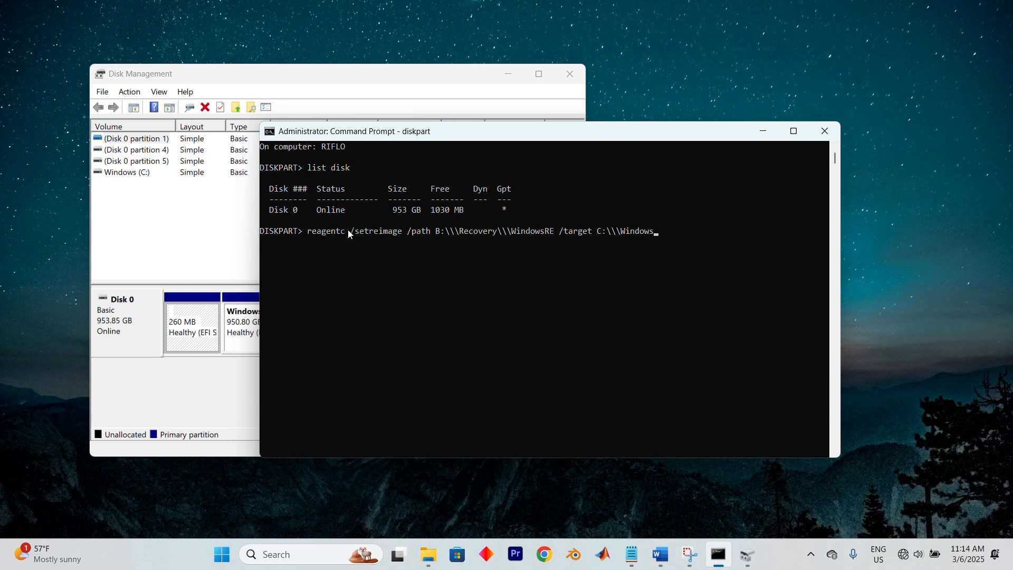
{"action": "mouse_move", "coordinate": [630, 196]}
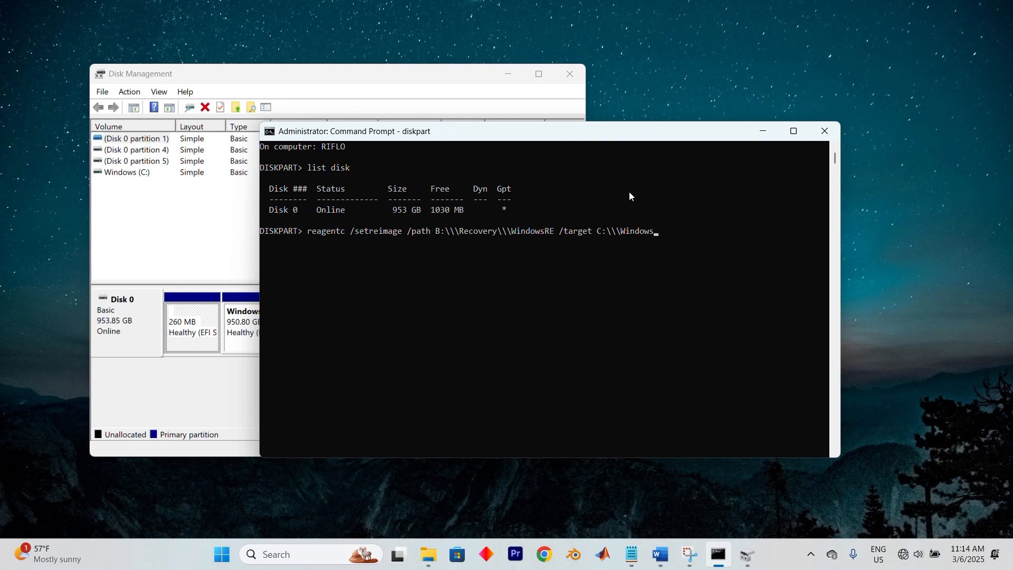
{"action": "mouse_move", "coordinate": [661, 235]}
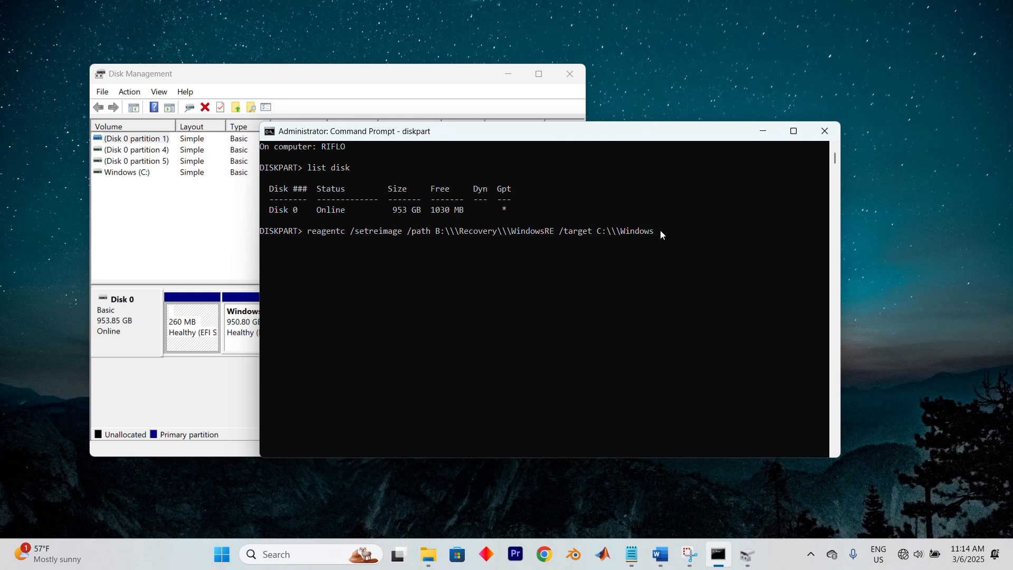
{"action": "mouse_move", "coordinate": [372, 211]}
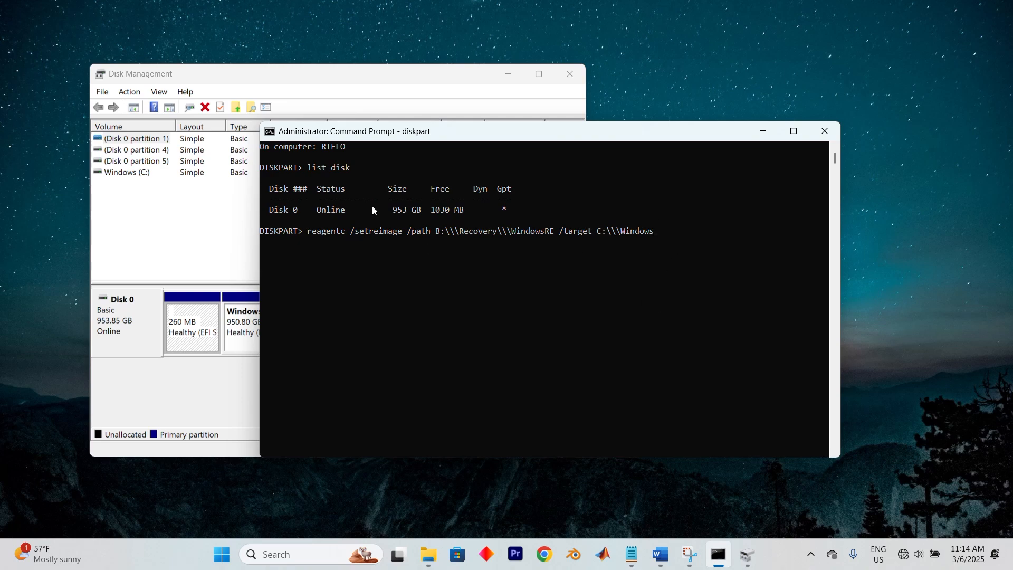
{"action": "mouse_move", "coordinate": [472, 230]}
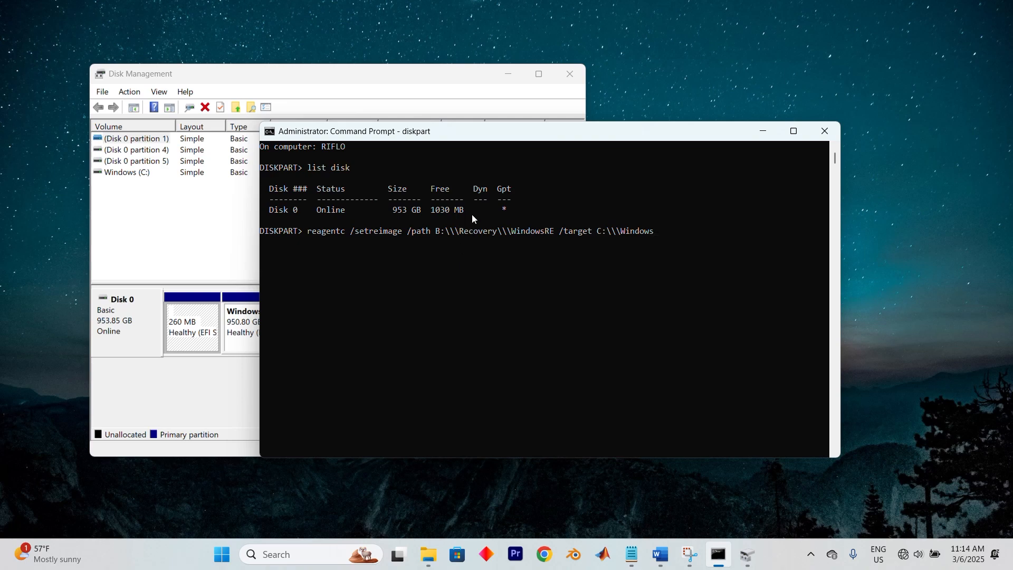
{"action": "mouse_move", "coordinate": [461, 237]}
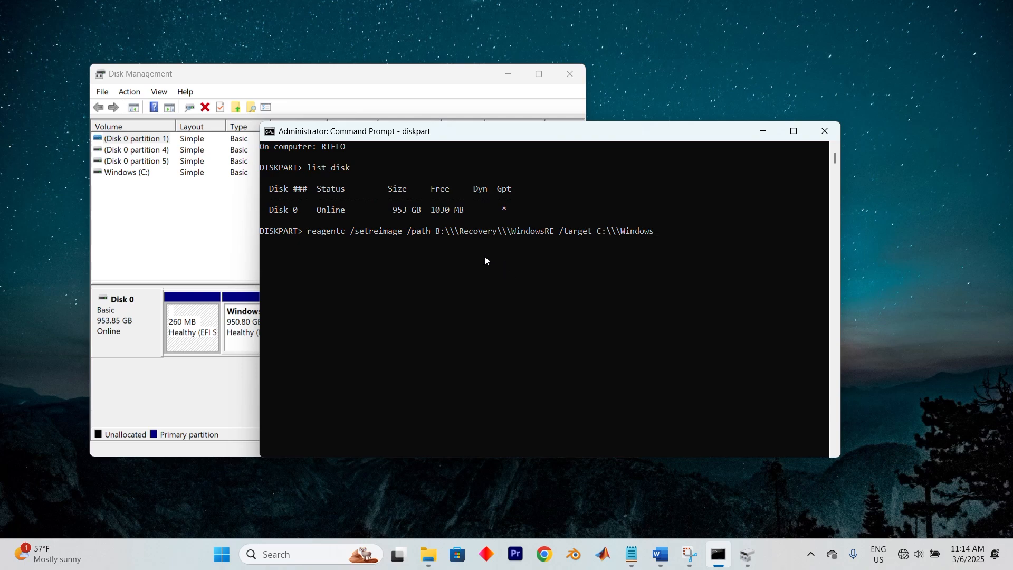
{"action": "mouse_move", "coordinate": [627, 239]}
{"action": "type", "text": "reagentc /enable"}
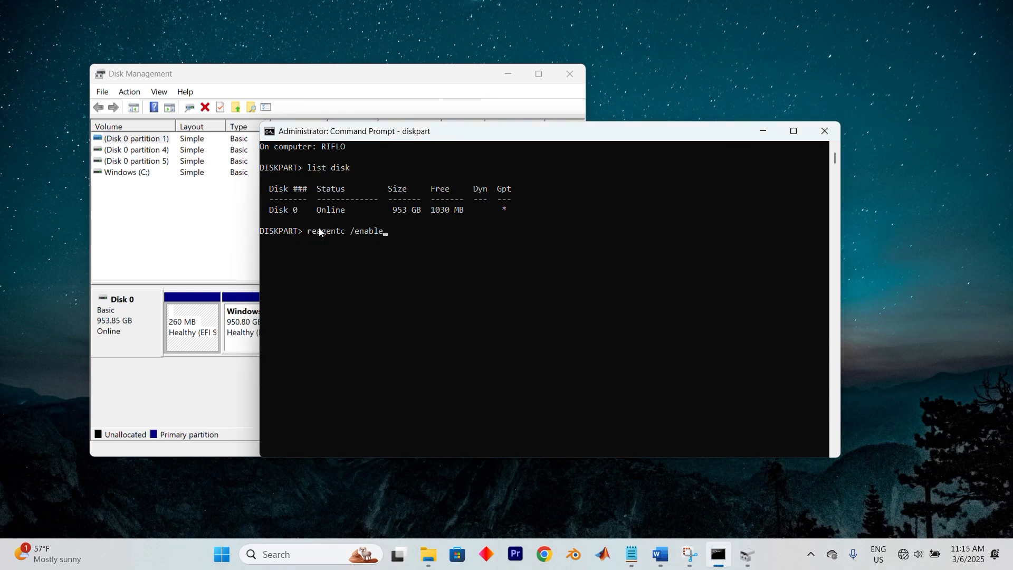
{"action": "mouse_move", "coordinate": [388, 234]}
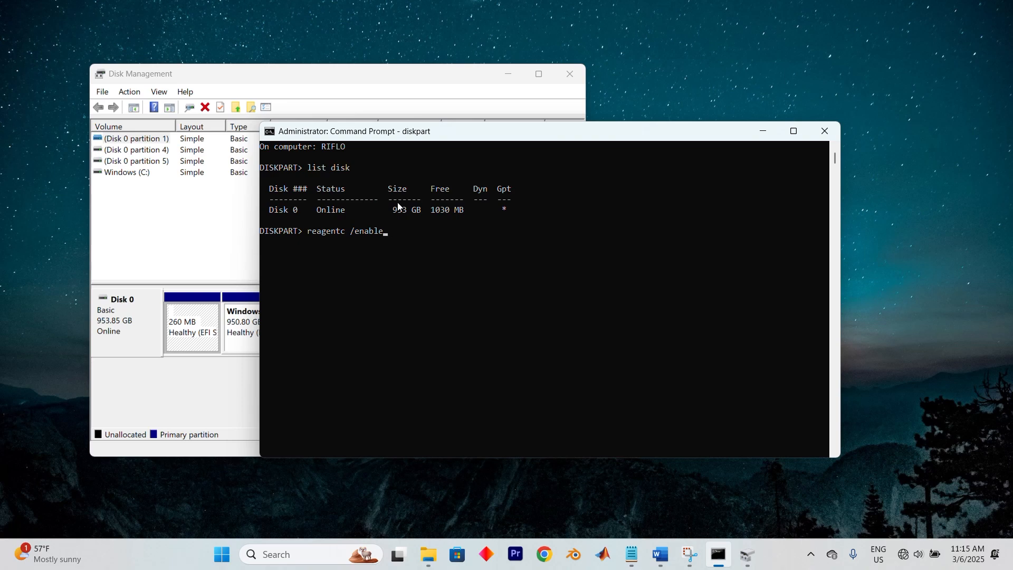
{"action": "mouse_move", "coordinate": [377, 228]}
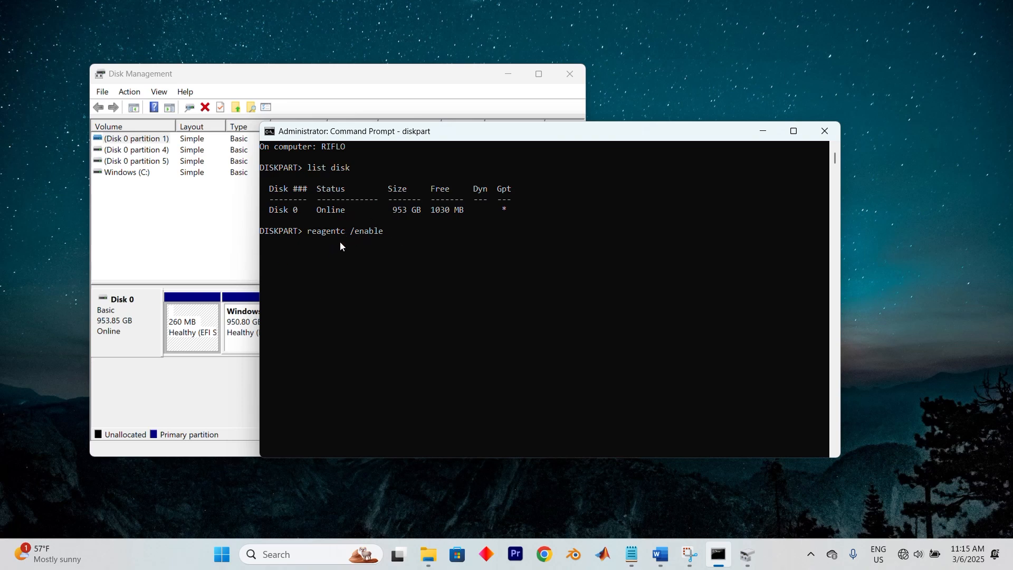
{"action": "mouse_move", "coordinate": [349, 239]}
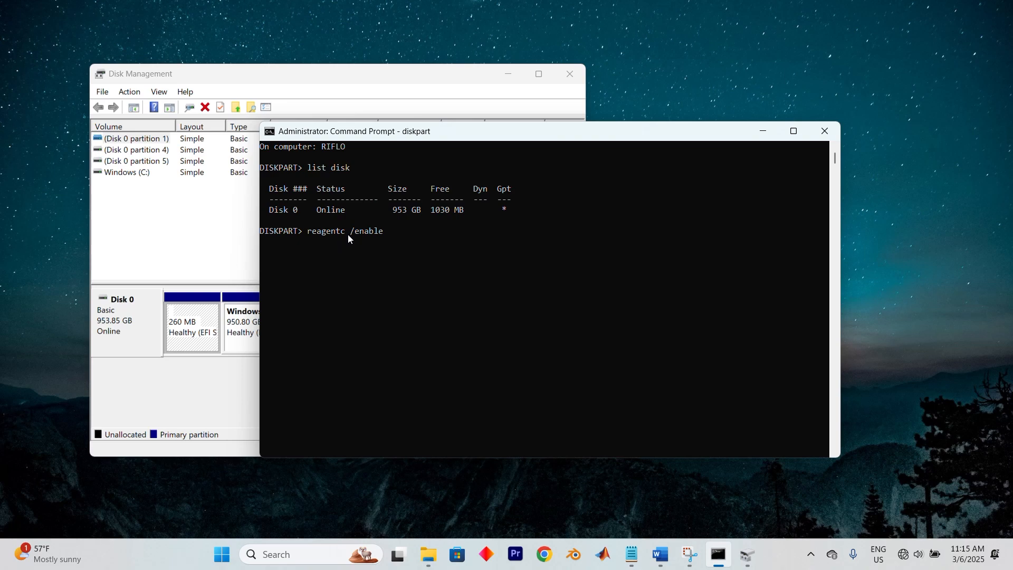
{"action": "mouse_move", "coordinate": [378, 234]}
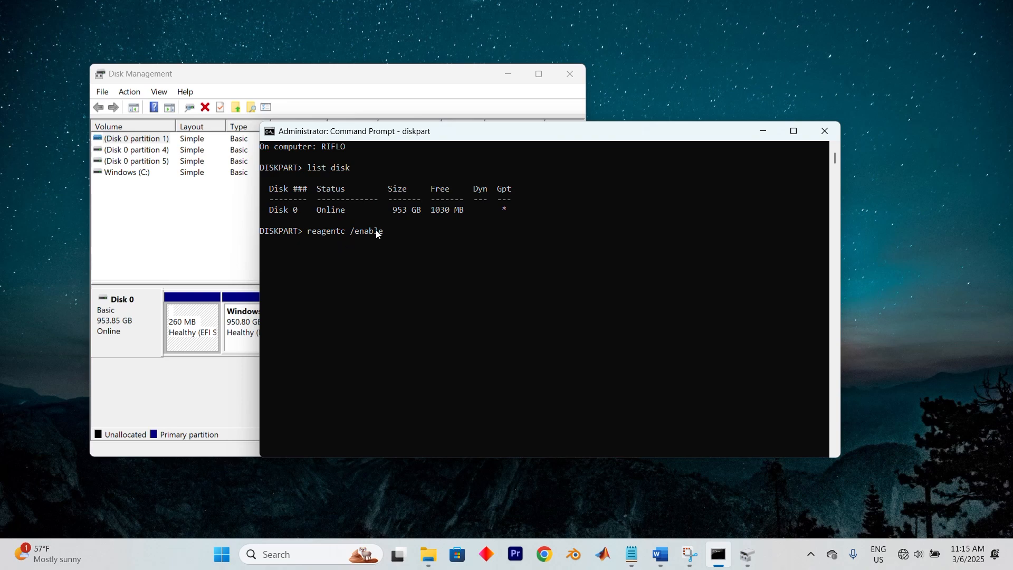
{"action": "mouse_move", "coordinate": [382, 232]}
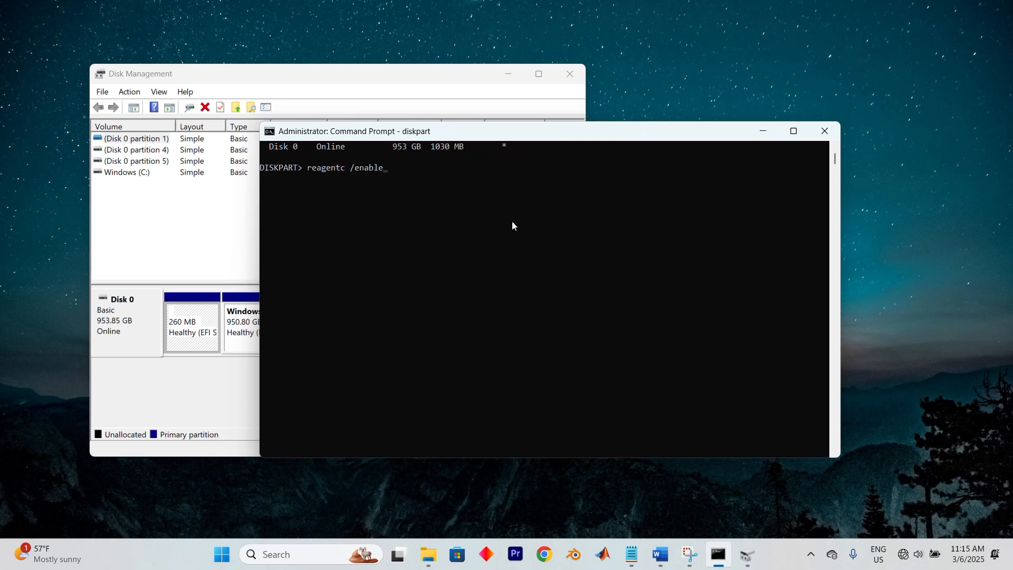
{"action": "mouse_move", "coordinate": [514, 183]}
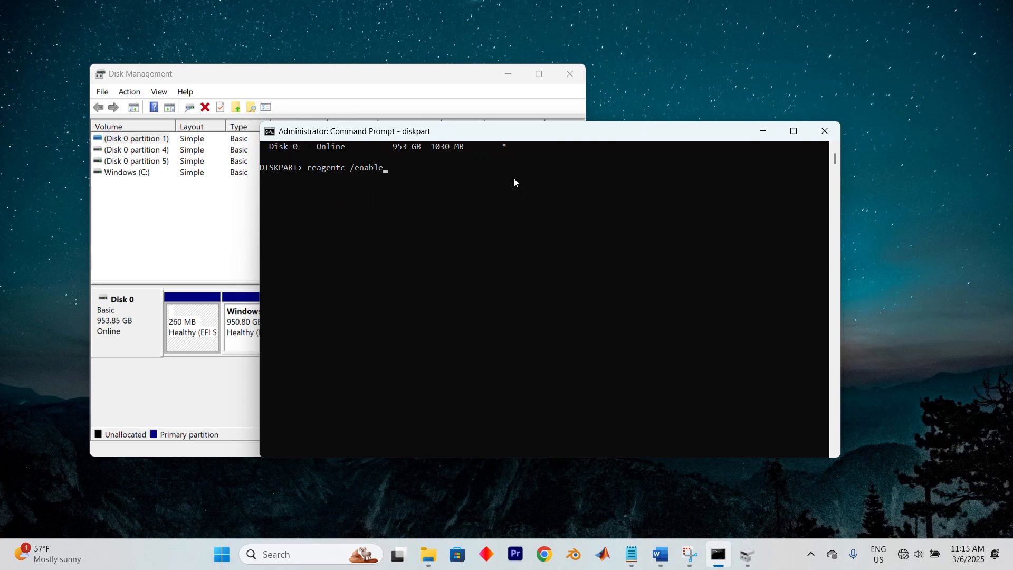
Run reagentc /enable to re-enable the Windows Recovery Environment
{"action": "key", "text": "Return"}
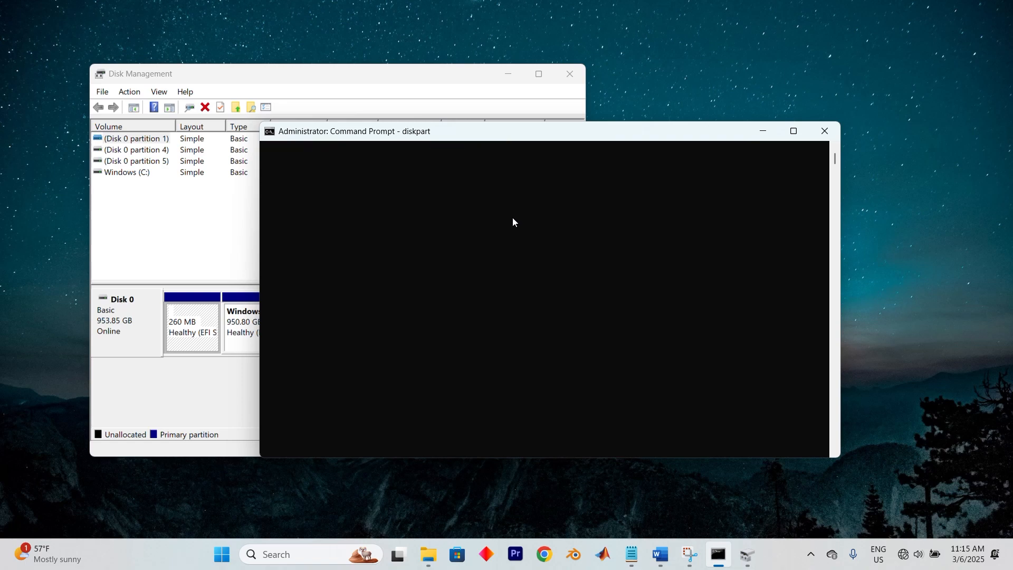
{"action": "mouse_move", "coordinate": [510, 228]}
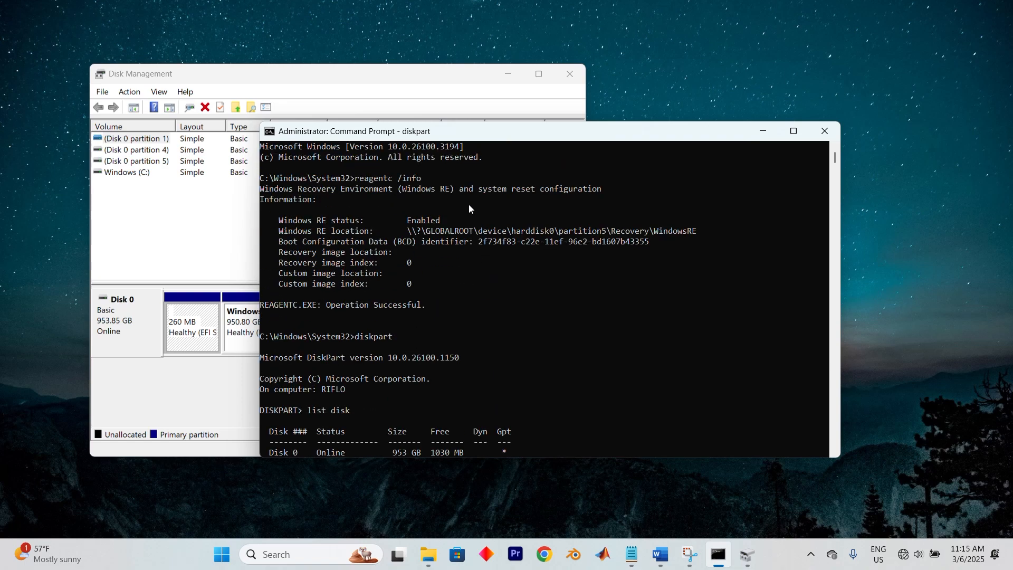
{"action": "mouse_move", "coordinate": [474, 205]}
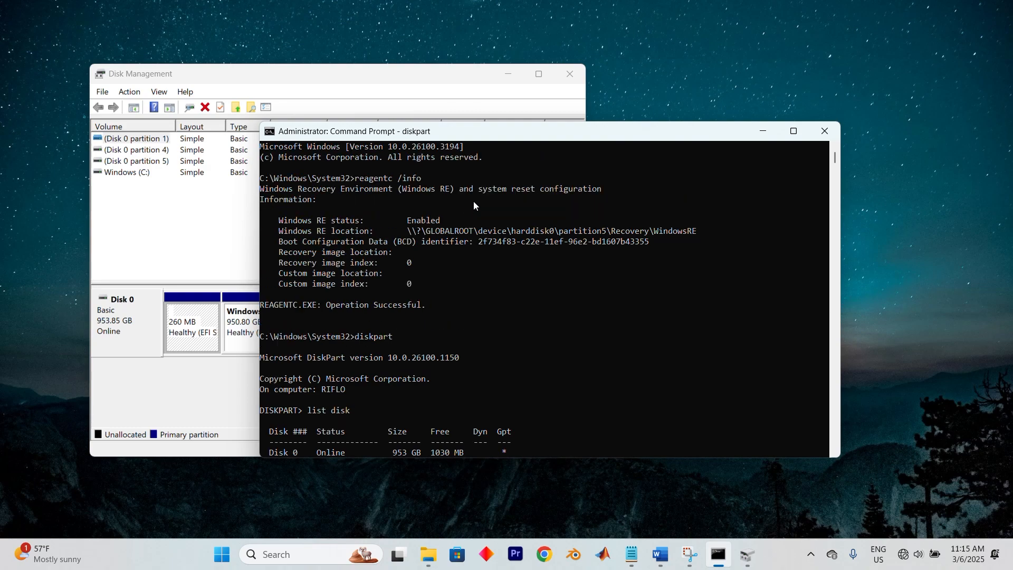